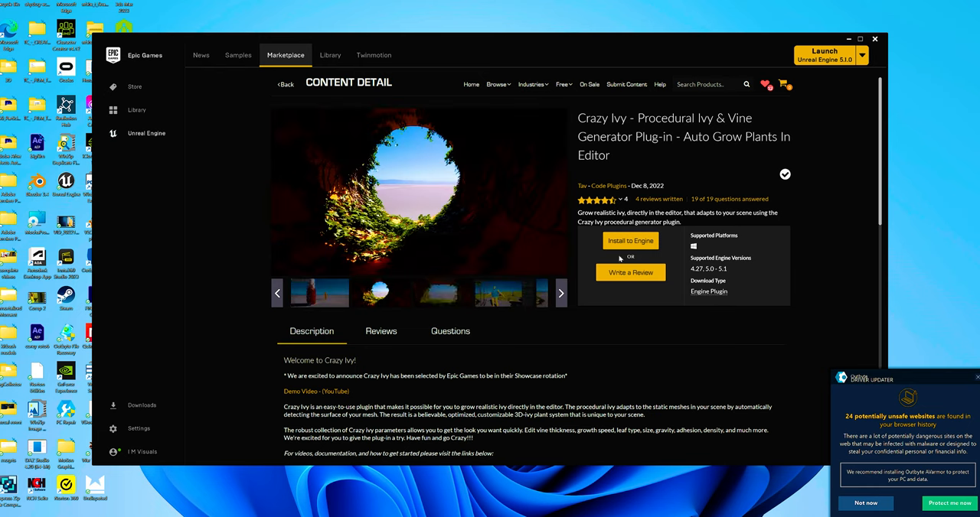
{"action": "mouse_move", "coordinate": [827, 88]}
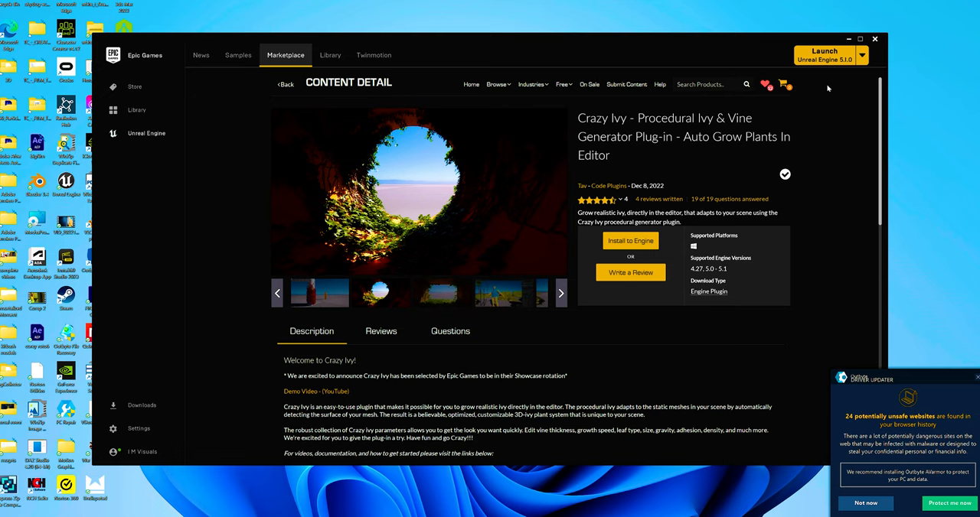
{"action": "mouse_move", "coordinate": [672, 202]}
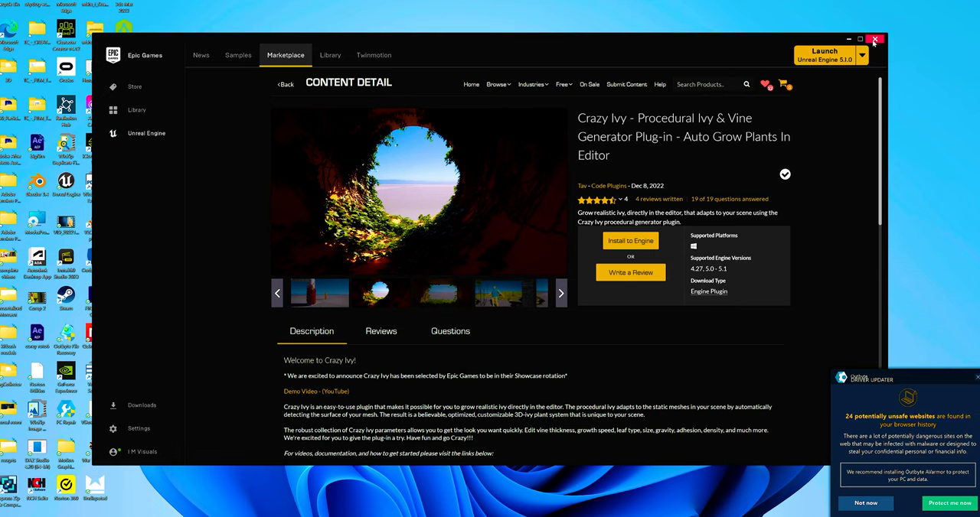
Close the Epic Games Launcher after viewing the Crazy Ivy marketplace page.
{"action": "left_click", "coordinate": [875, 39]}
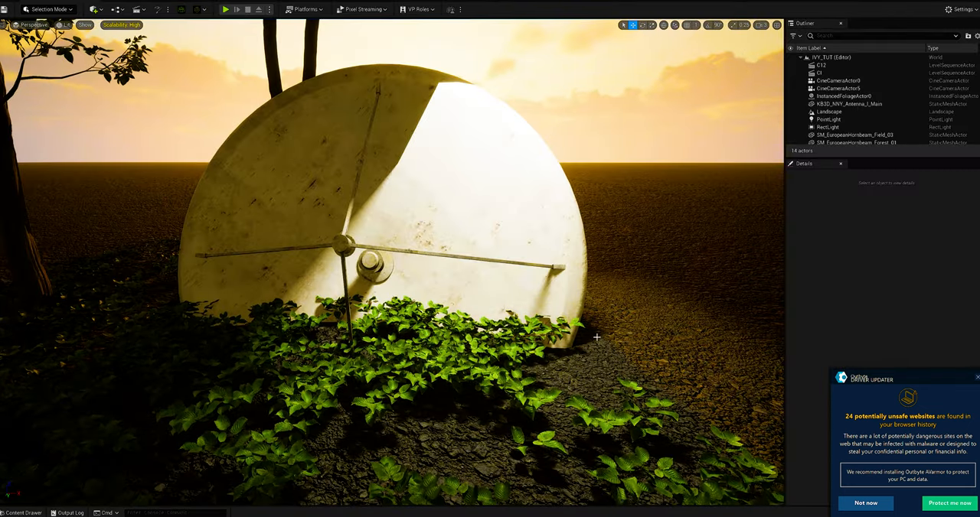
Open the Content Drawer and select the Engine content folder.
{"action": "left_click", "coordinate": [23, 513]}
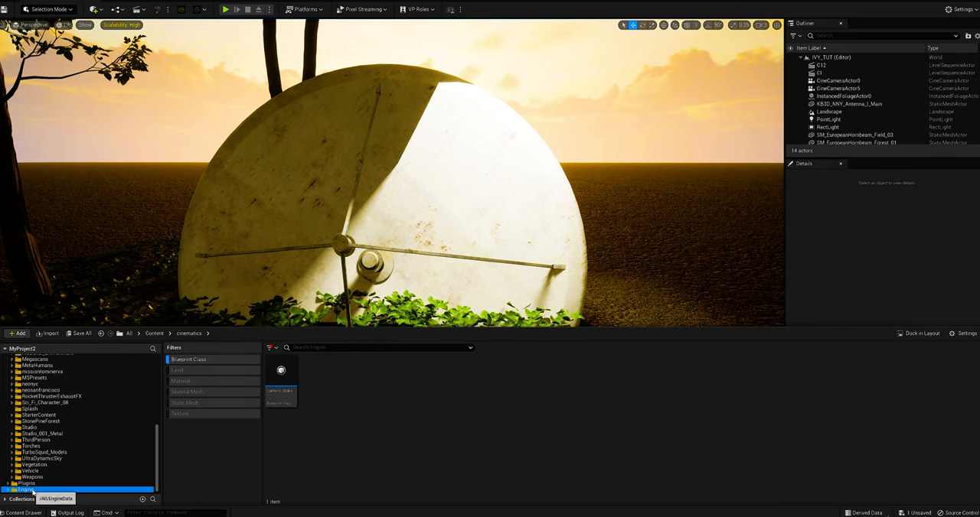
{"action": "left_click", "coordinate": [25, 490]}
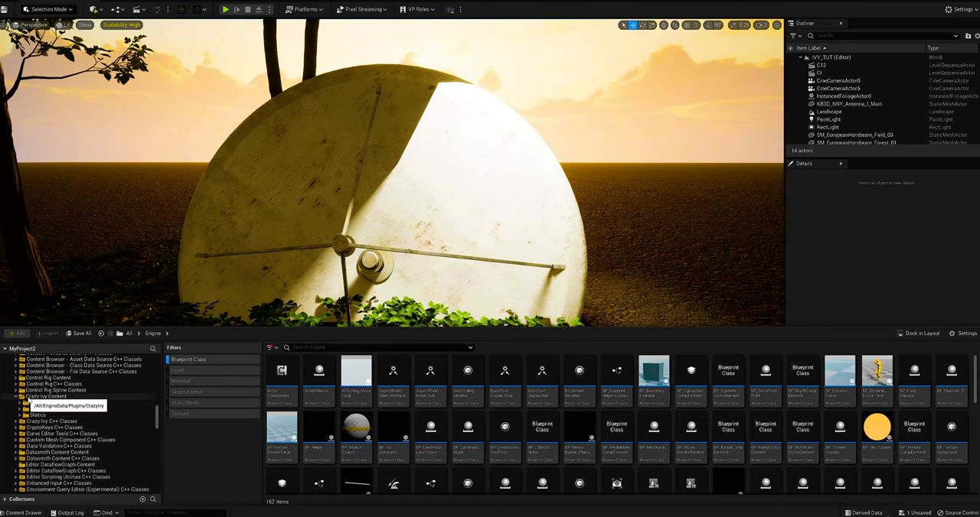
Open the Crazy Ivy Content Blueprints folder containing BP_IvyGenerator.
{"action": "left_click", "coordinate": [40, 404]}
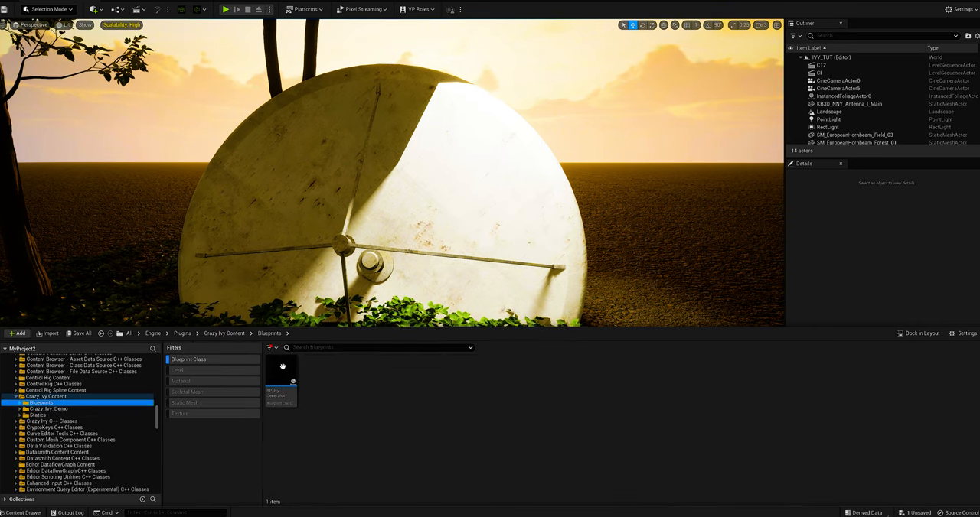
{"action": "mouse_move", "coordinate": [281, 375]}
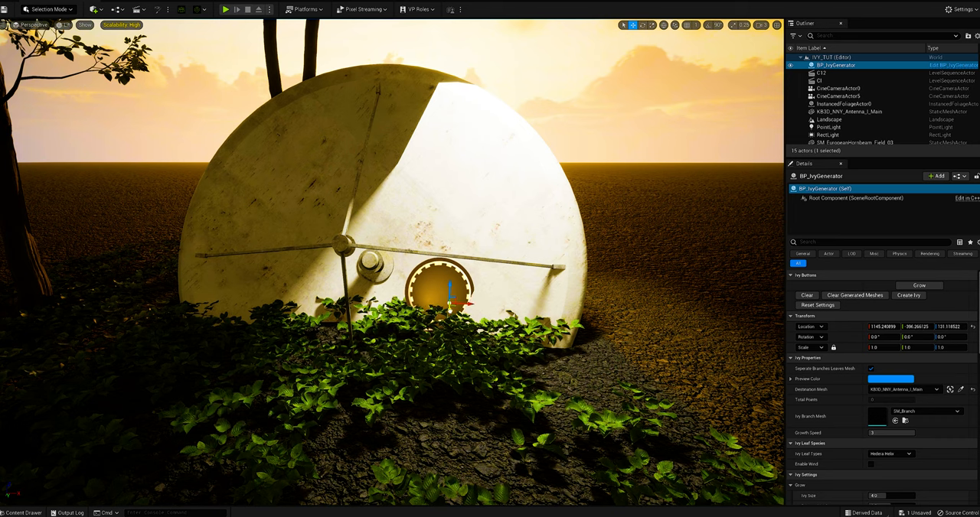
Run Grow and Create Ivy on BP_IvyGenerator to cover the disc with leafy vines.
{"action": "left_click", "coordinate": [918, 285]}
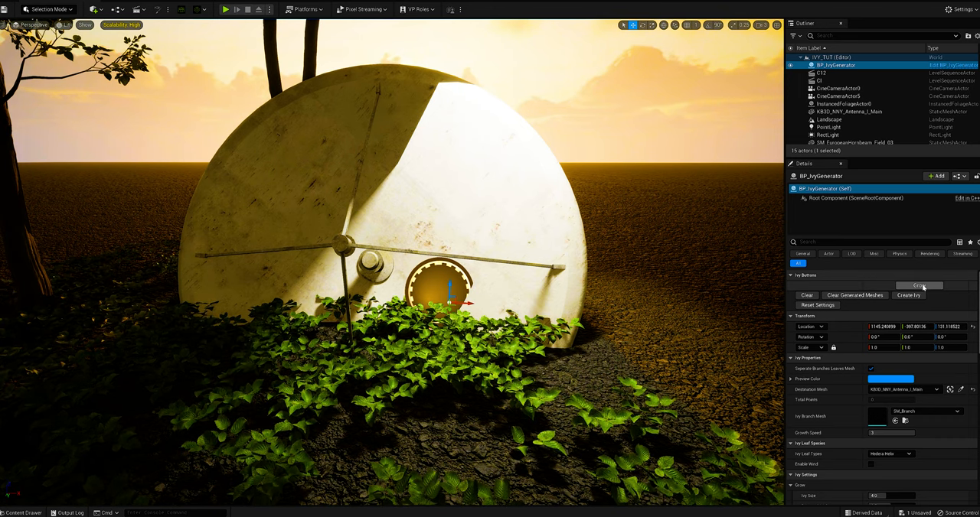
{"action": "left_click", "coordinate": [918, 285]}
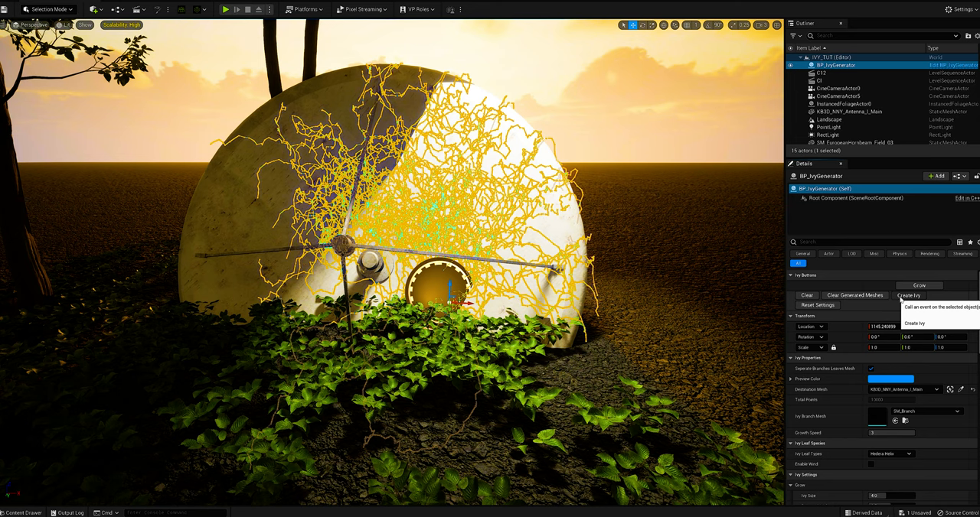
{"action": "left_click", "coordinate": [918, 285]}
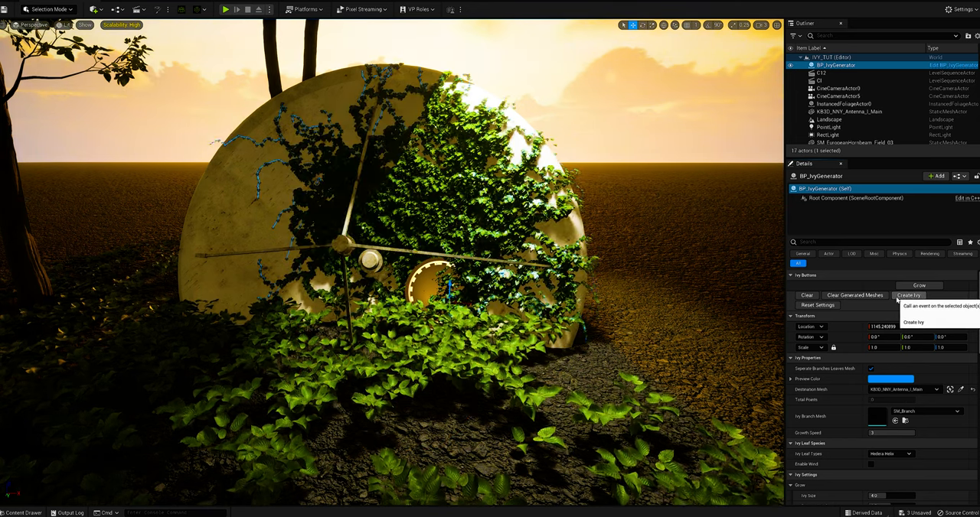
{"action": "left_click", "coordinate": [908, 295]}
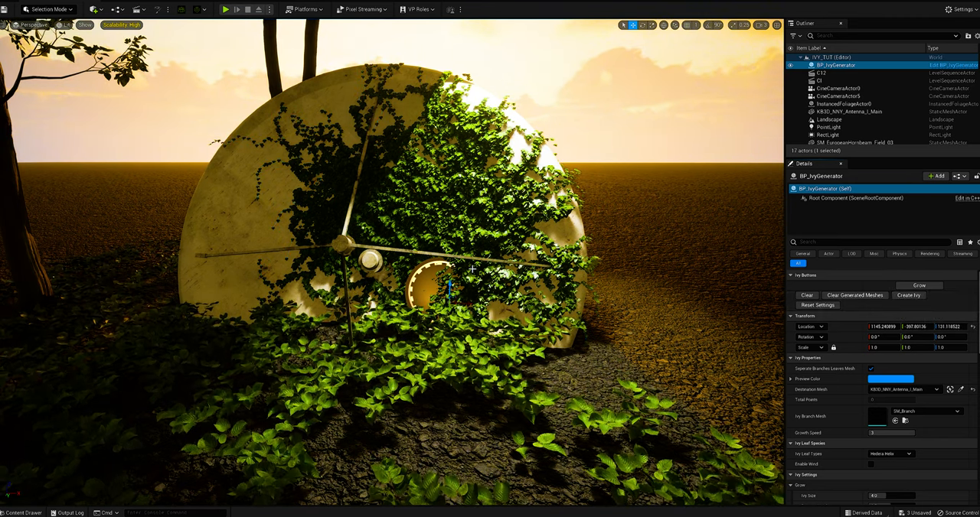
{"action": "left_click", "coordinate": [917, 285]}
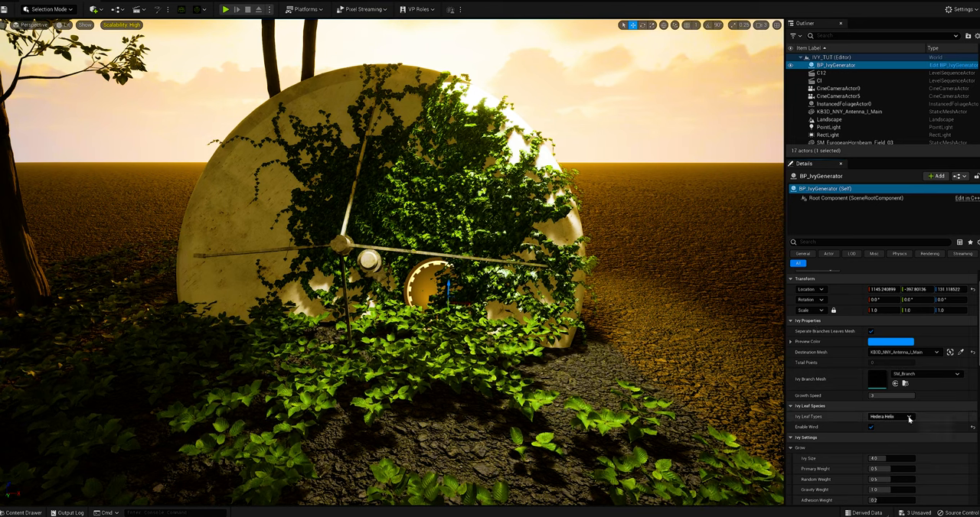
Switch Ivy Leaf Types from Hedera Helix to Boston for red leaves.
{"action": "left_click", "coordinate": [891, 418]}
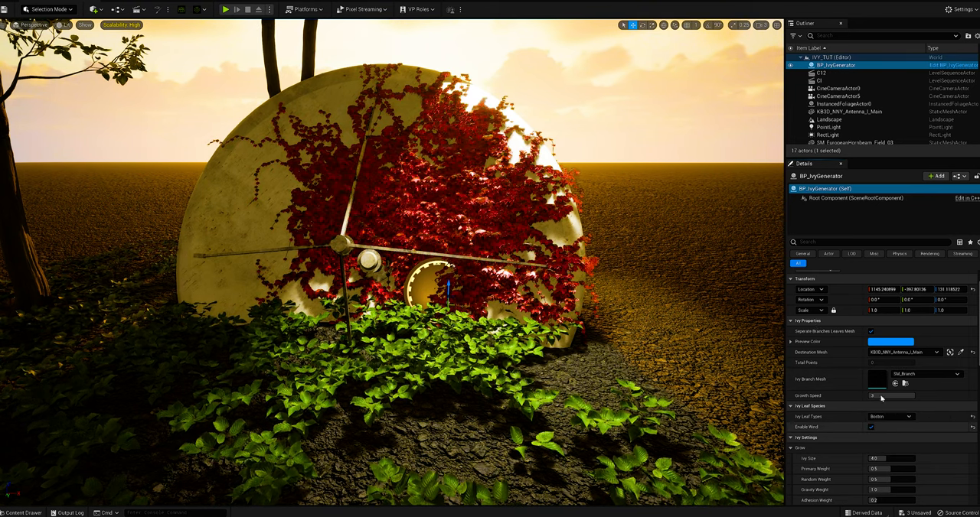